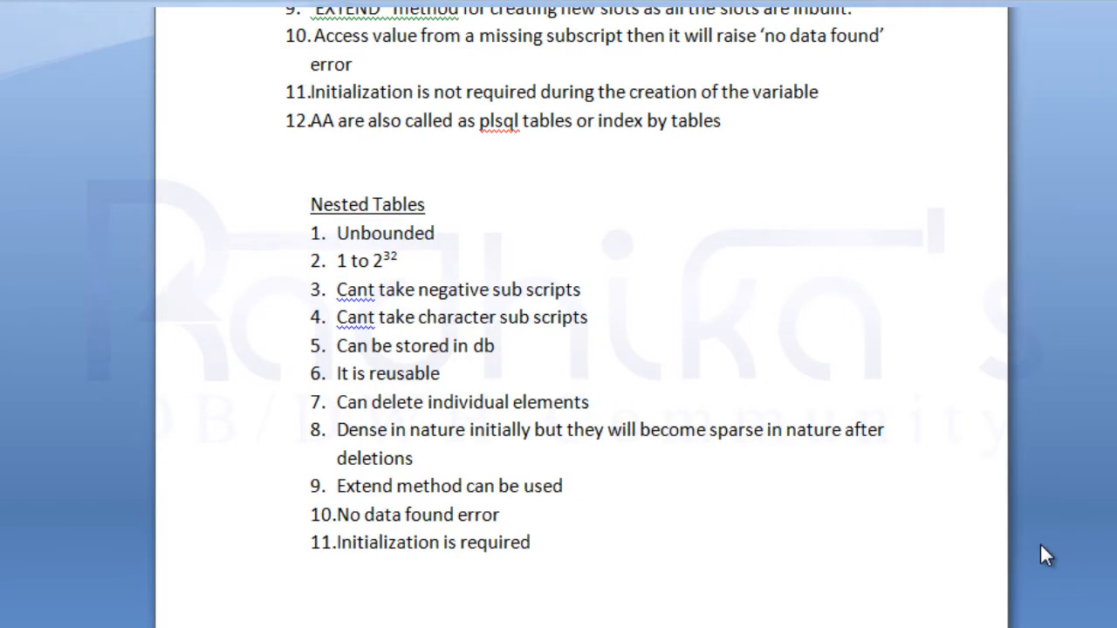
pyautogui.moveTo(754, 304)
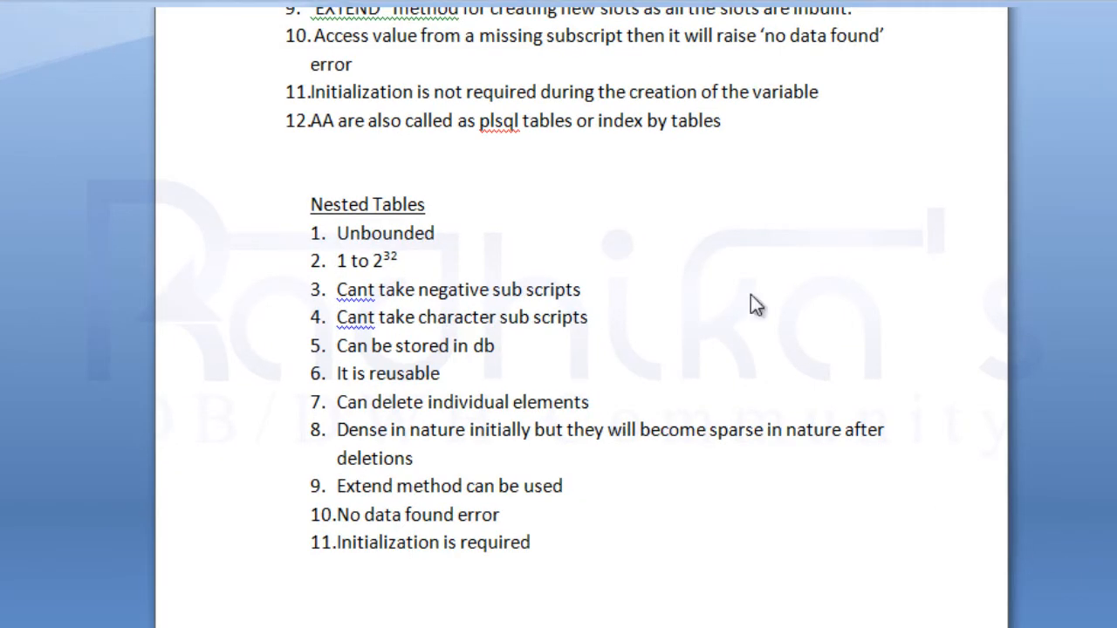
pyautogui.moveTo(506, 192)
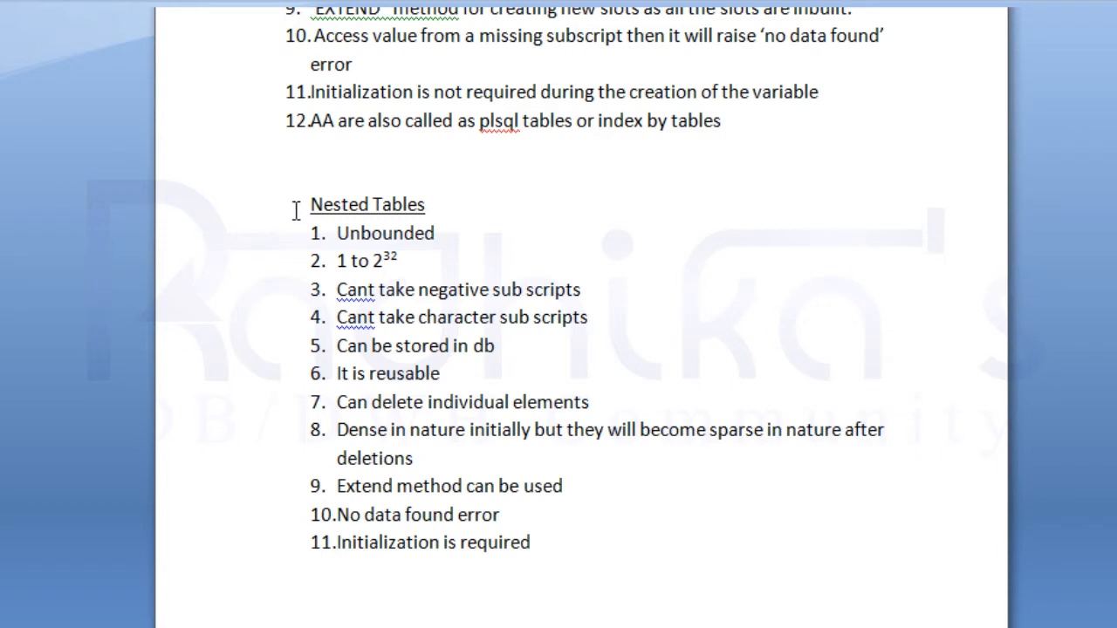
# - Select the Nested Tables heading with its list and move down to a fresh page for the copy
pyautogui.moveTo(311, 205); pyautogui.dragTo(609, 569)
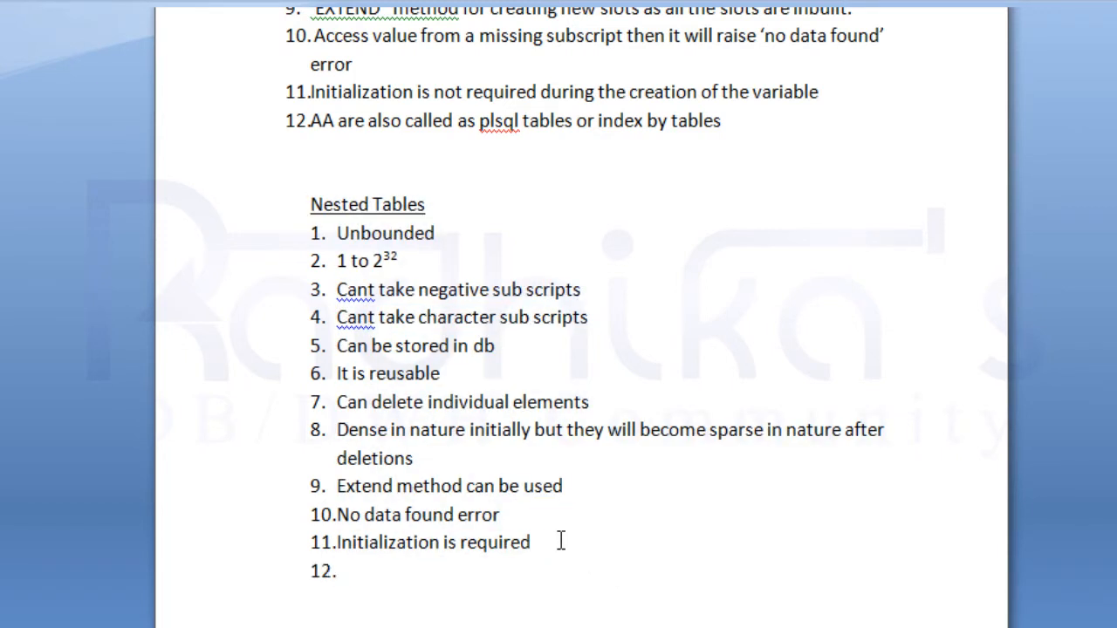
pyautogui.scroll(-3)
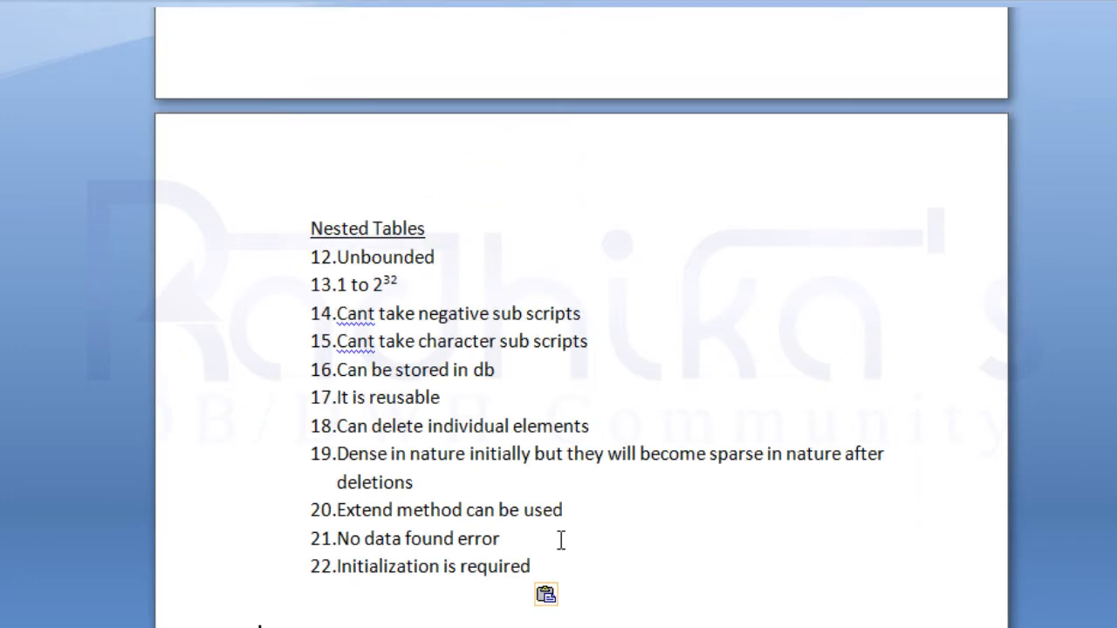
pyautogui.moveTo(342, 248)
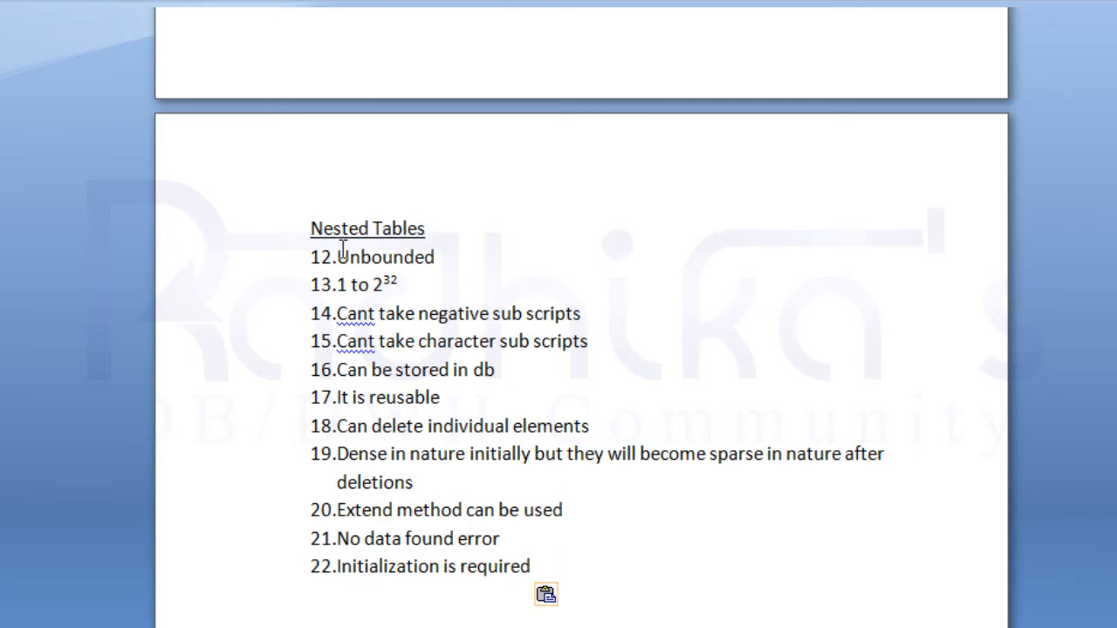
pyautogui.moveTo(410, 209)
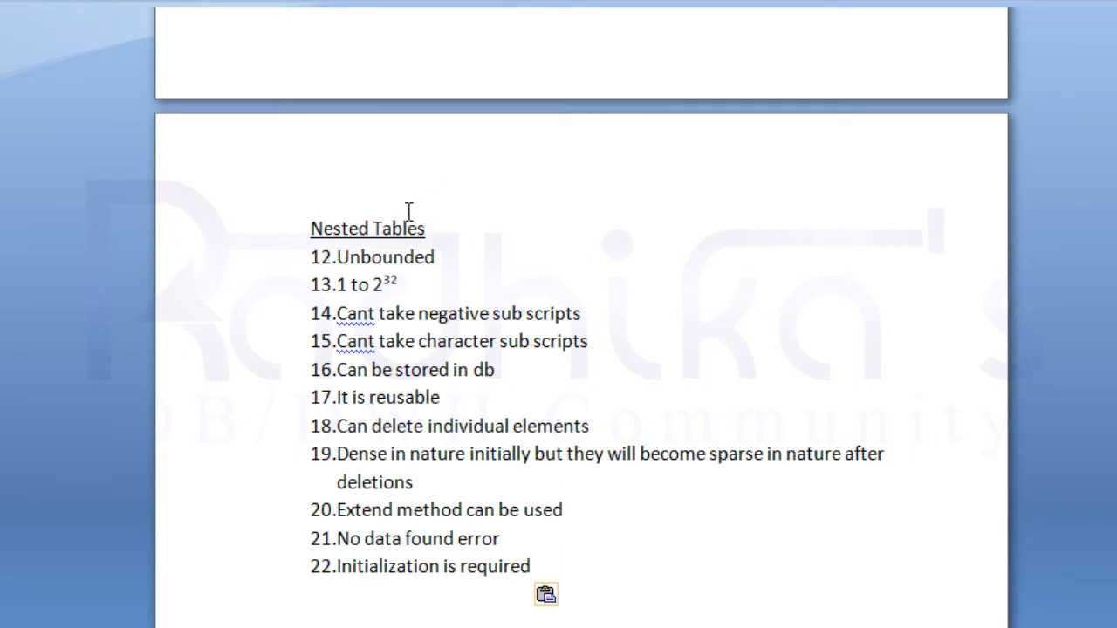
# - Replace the copied heading with 'V arrays' and make list item 1 read 'Bounded'
pyautogui.doubleClick(367, 229)
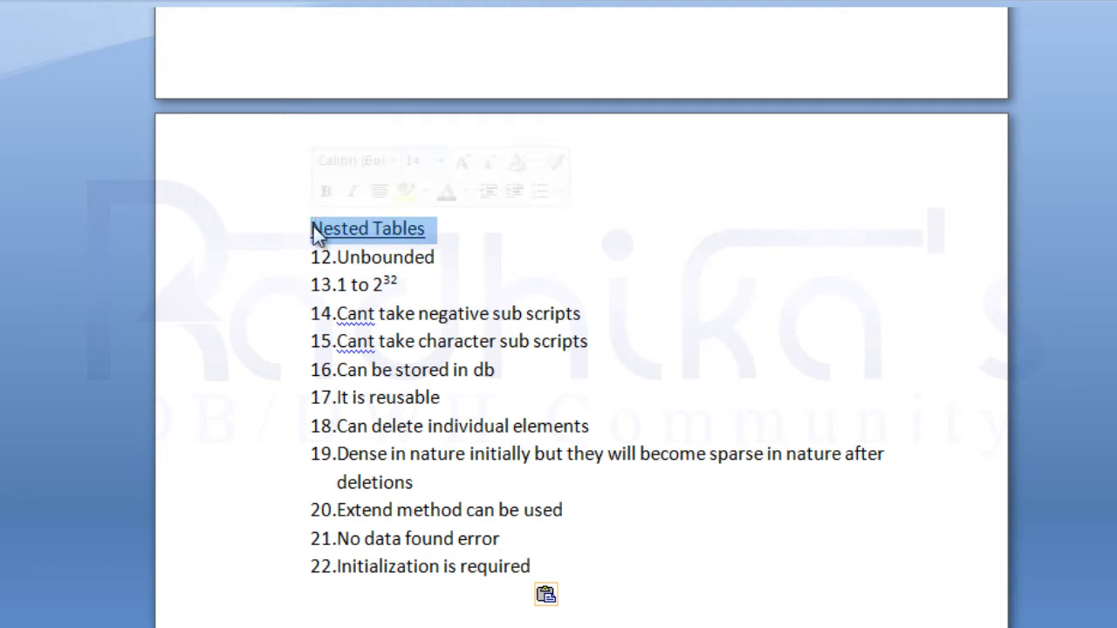
pyautogui.write('V arrays')
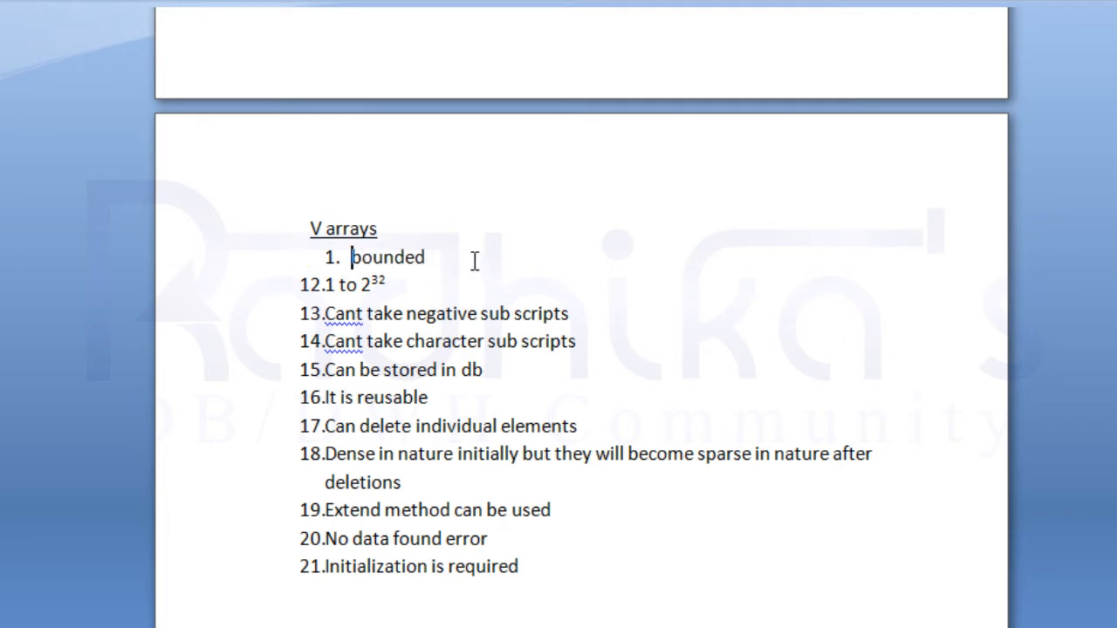
pyautogui.press('Enter')
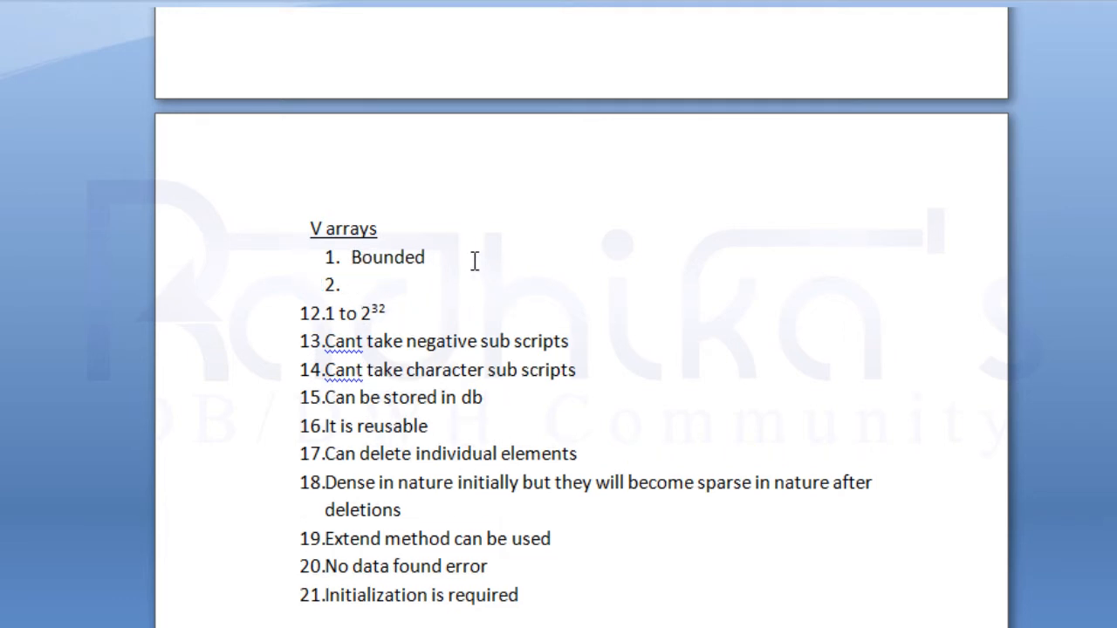
# - Delete the leftover Nested Tables list items below the new first entry
pyautogui.moveTo(300, 314); pyautogui.dragTo(523, 602)
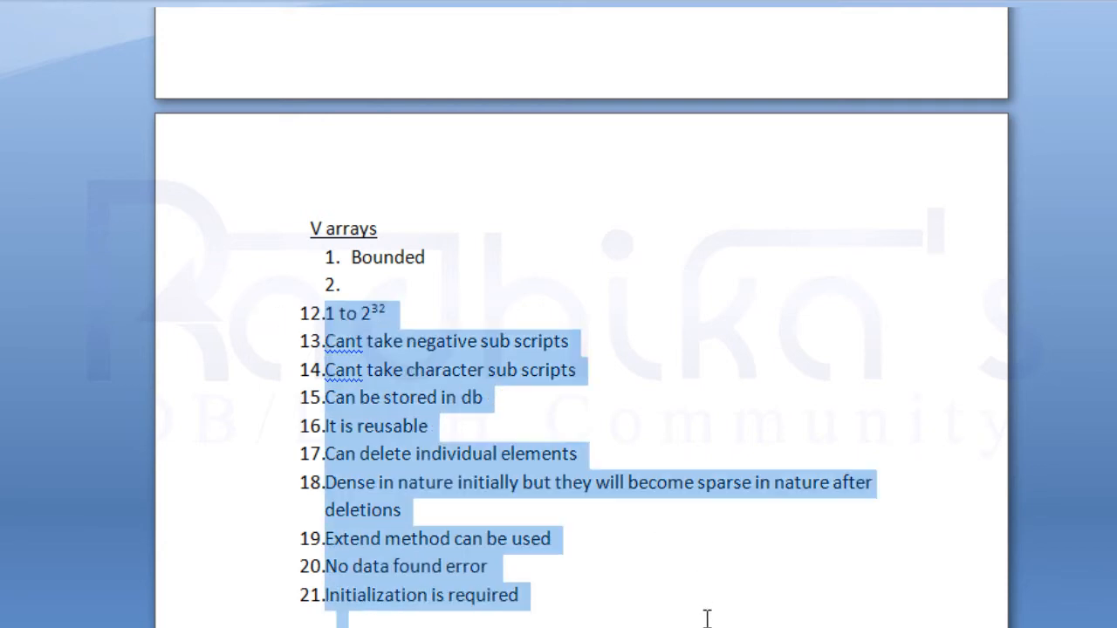
pyautogui.press('Delete')
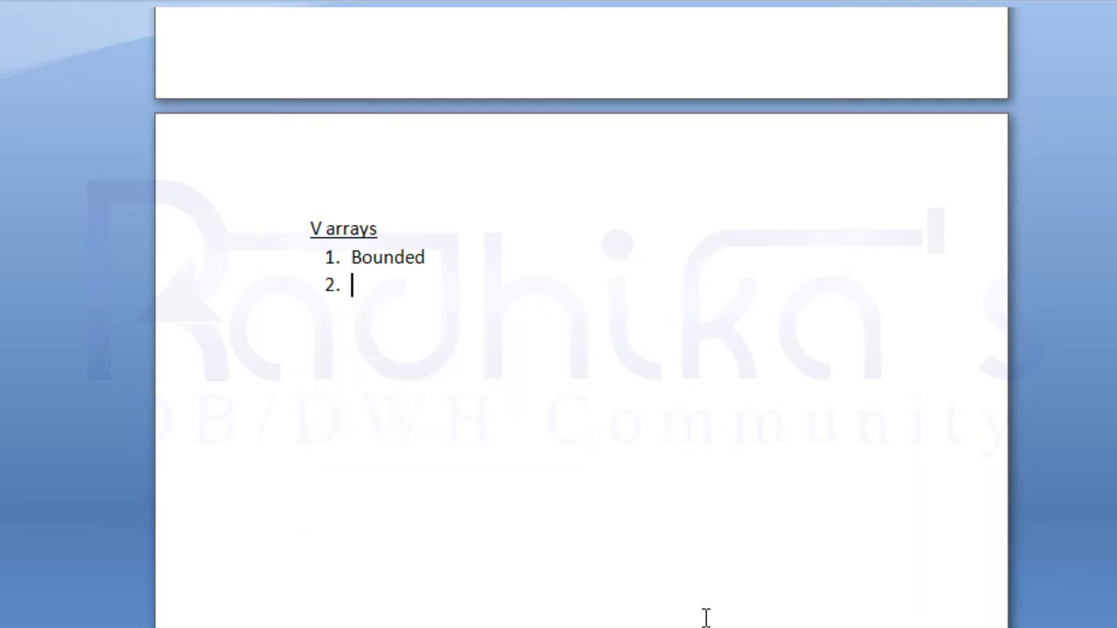
# - Add item 2 '1 to 2³²' with the 32 as superscript
pyautogui.write('1 to')
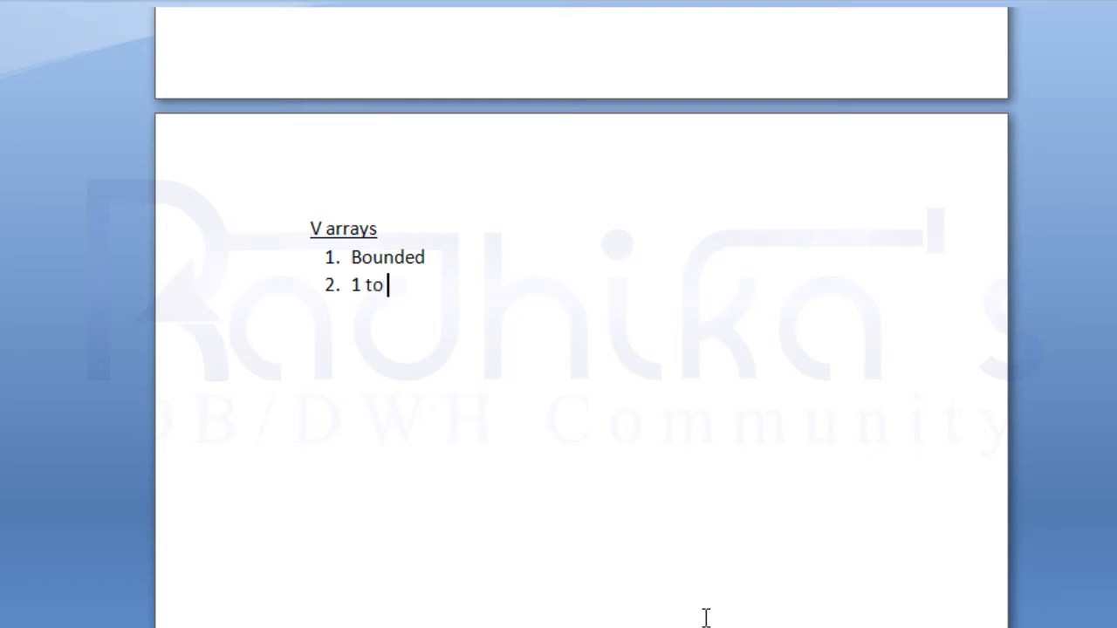
pyautogui.write('2')
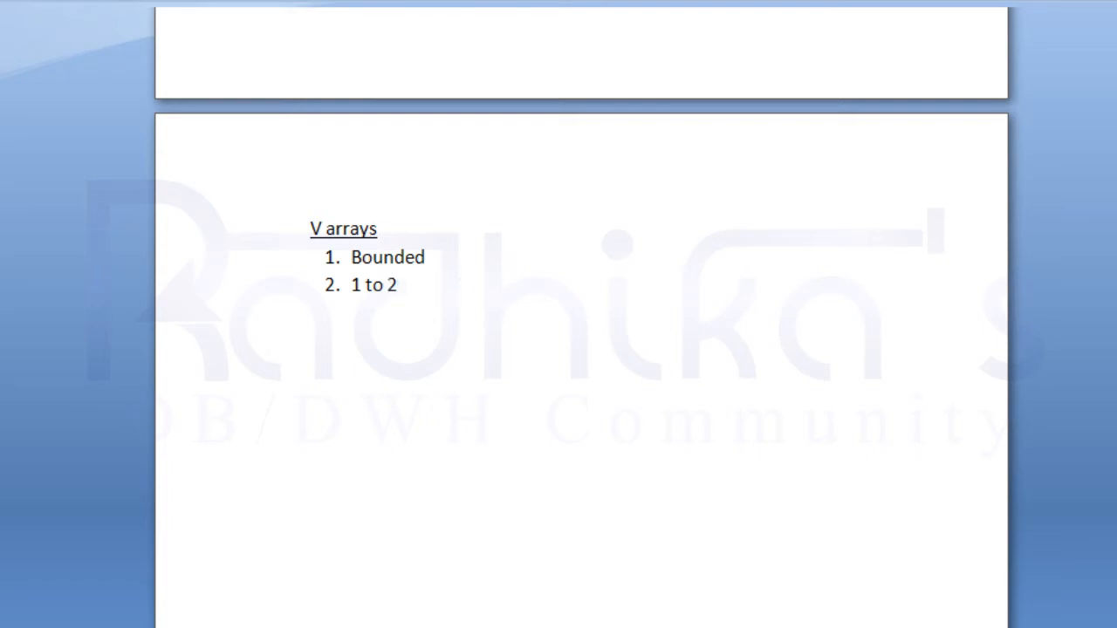
pyautogui.write('32')
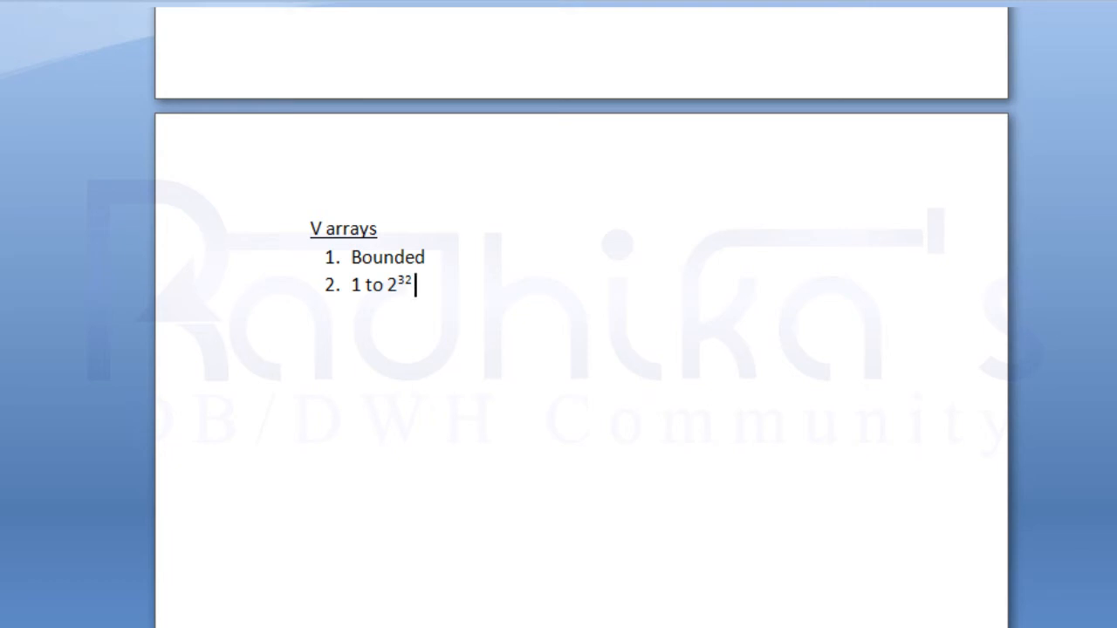
pyautogui.press('Enter')
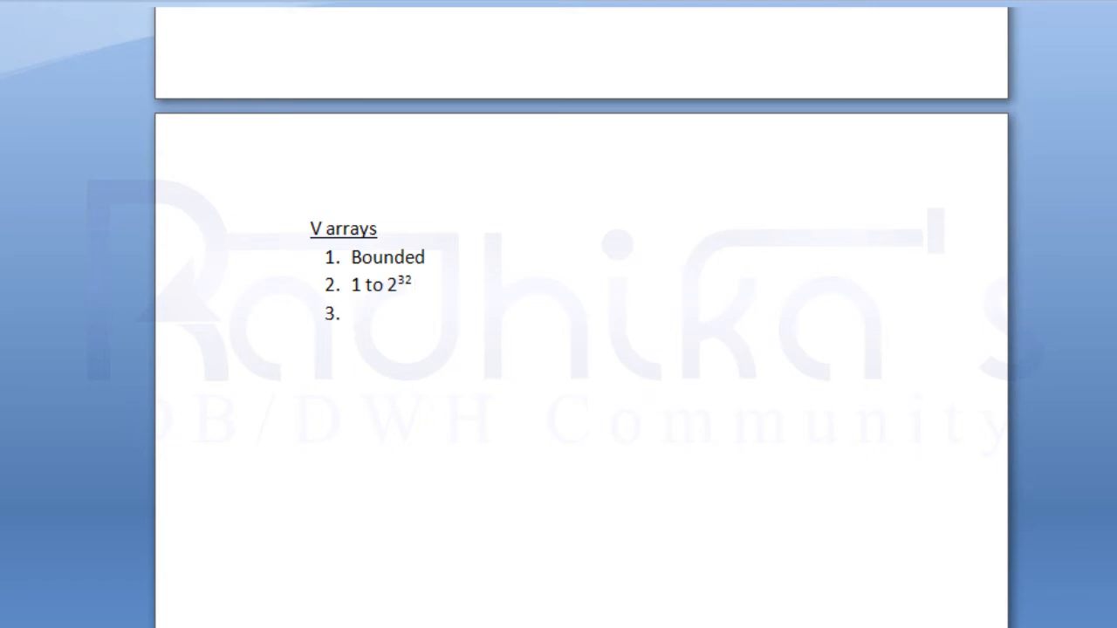
# - Add items 3–5: 'Cant take negative sub scripts', 'Stored in db', and a misspelled 'reusuable'
pyautogui.write('Cant take negati')
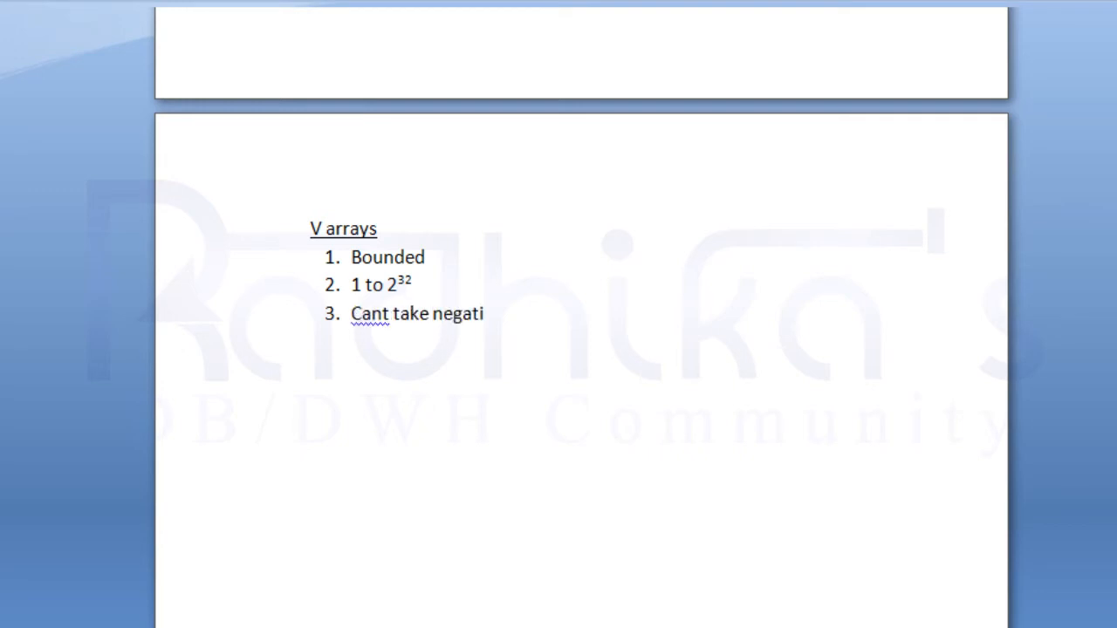
pyautogui.write('ve sub scripts')
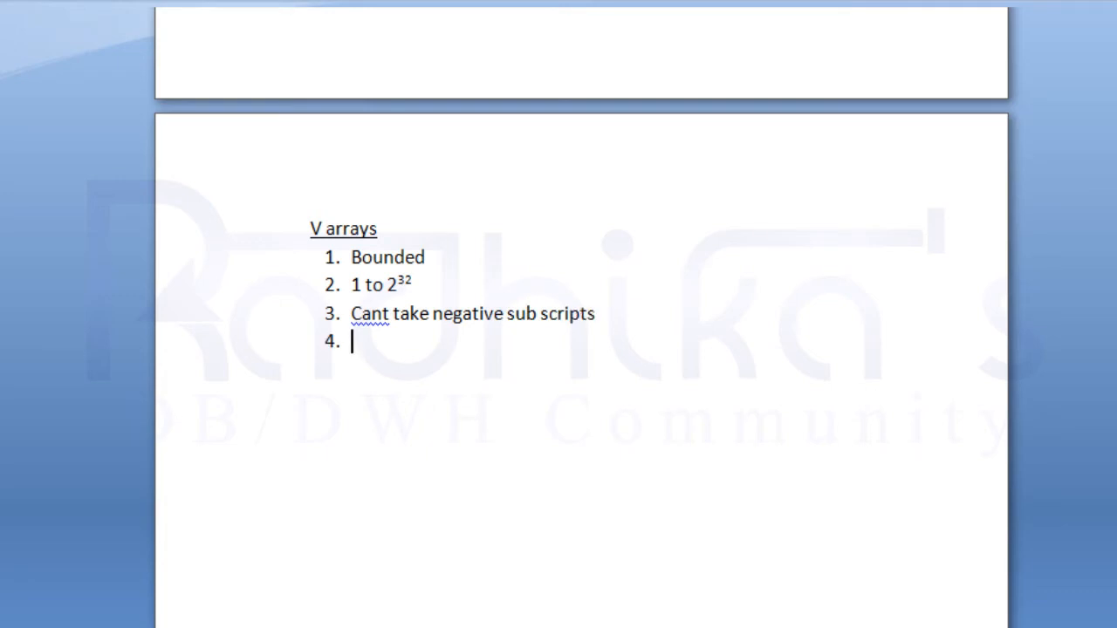
pyautogui.write('Stored')
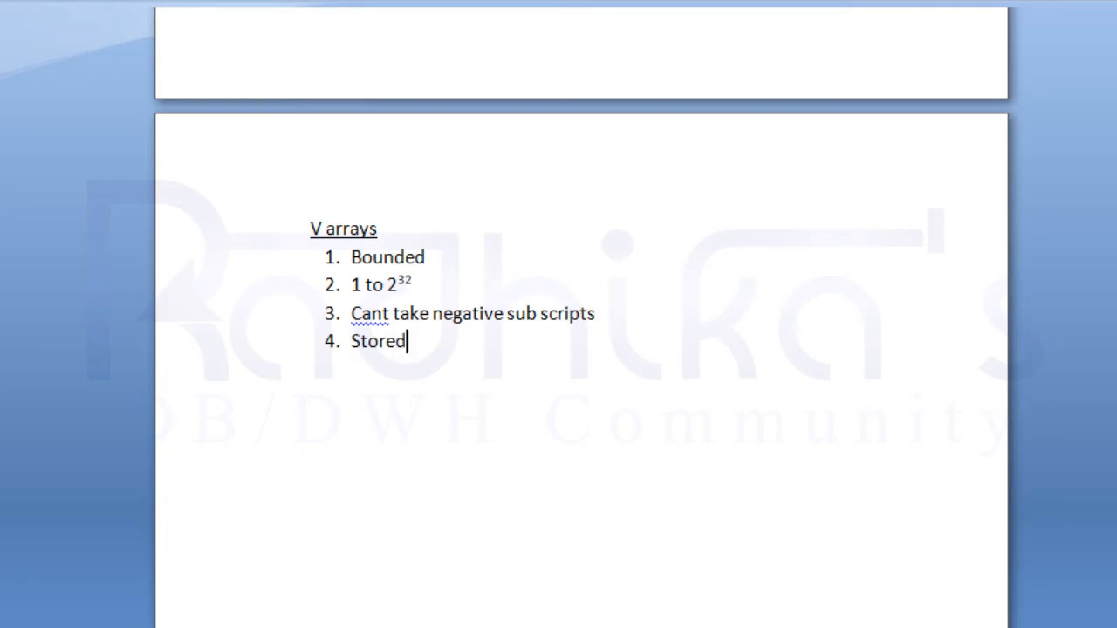
pyautogui.write('in db')
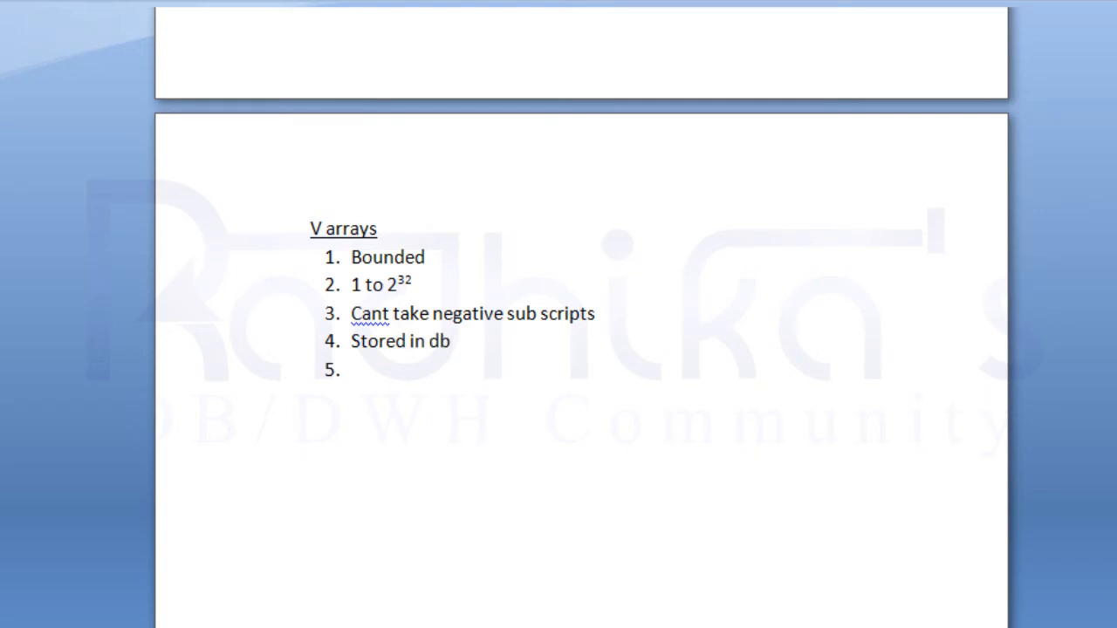
pyautogui.write('reusuable')
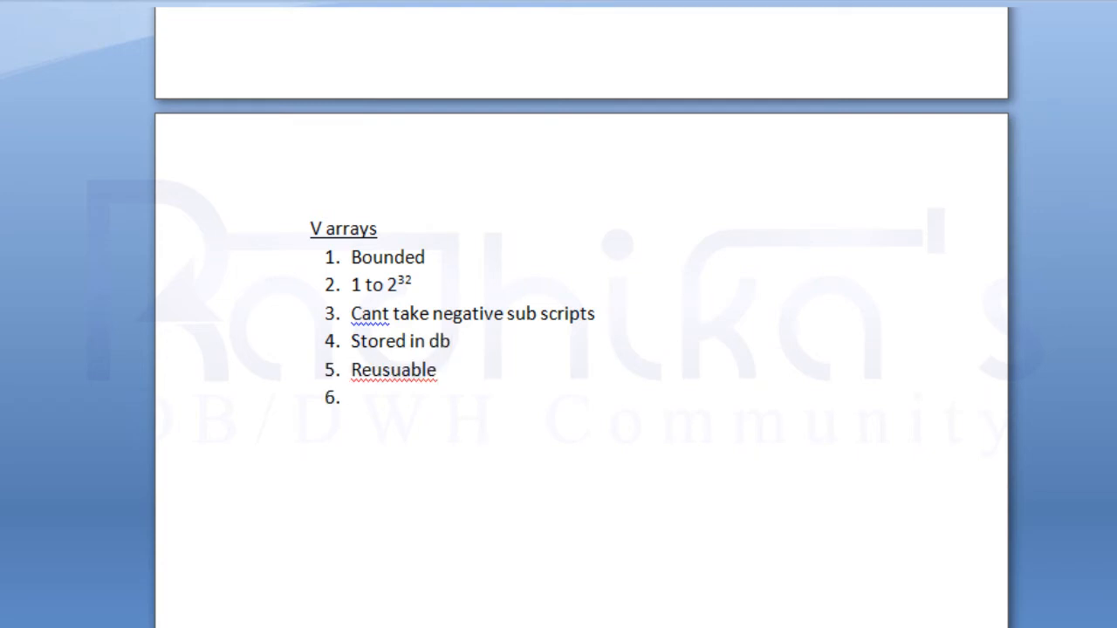
# - Correct item 5 to 'Reusable' and add item 6 'Can be created at sql level'
pyautogui.rightClick(384, 370)
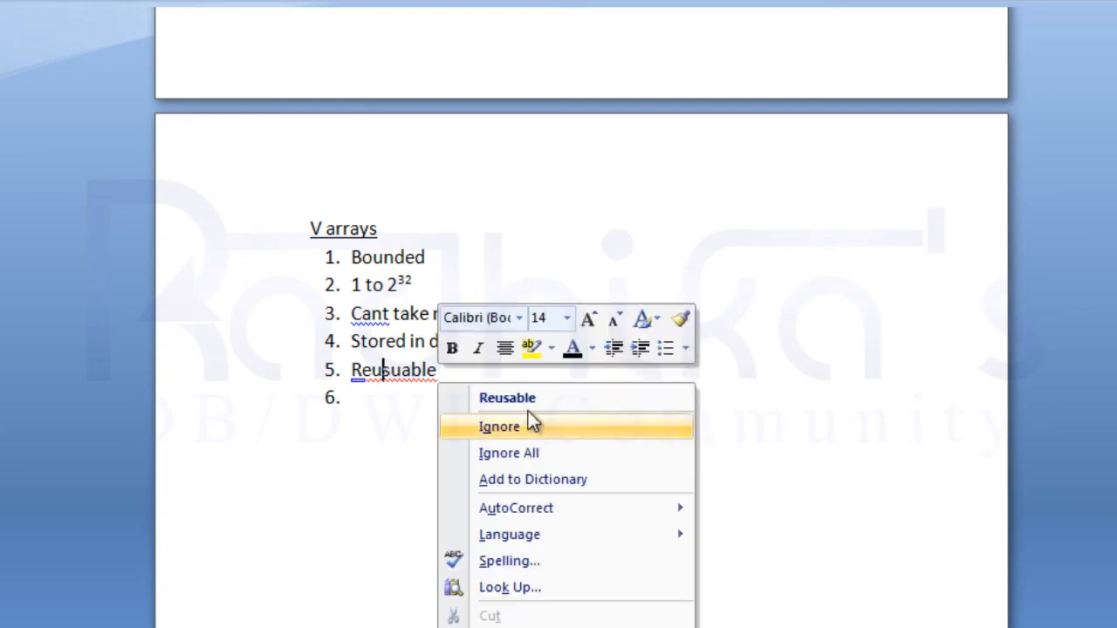
pyautogui.click(499, 426)
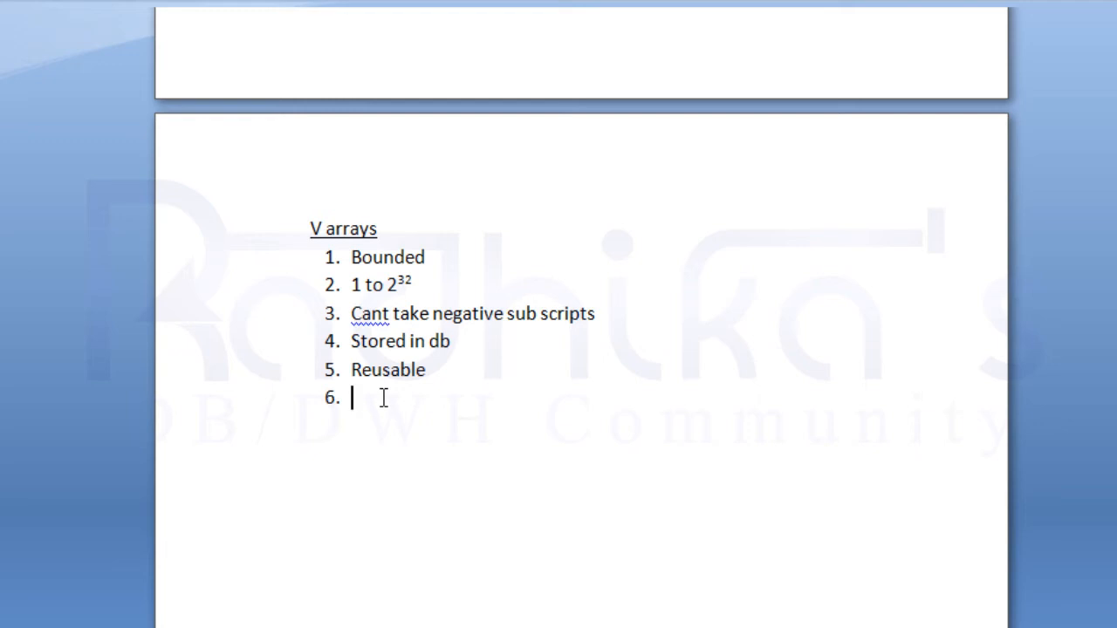
pyautogui.write('Can be crea')
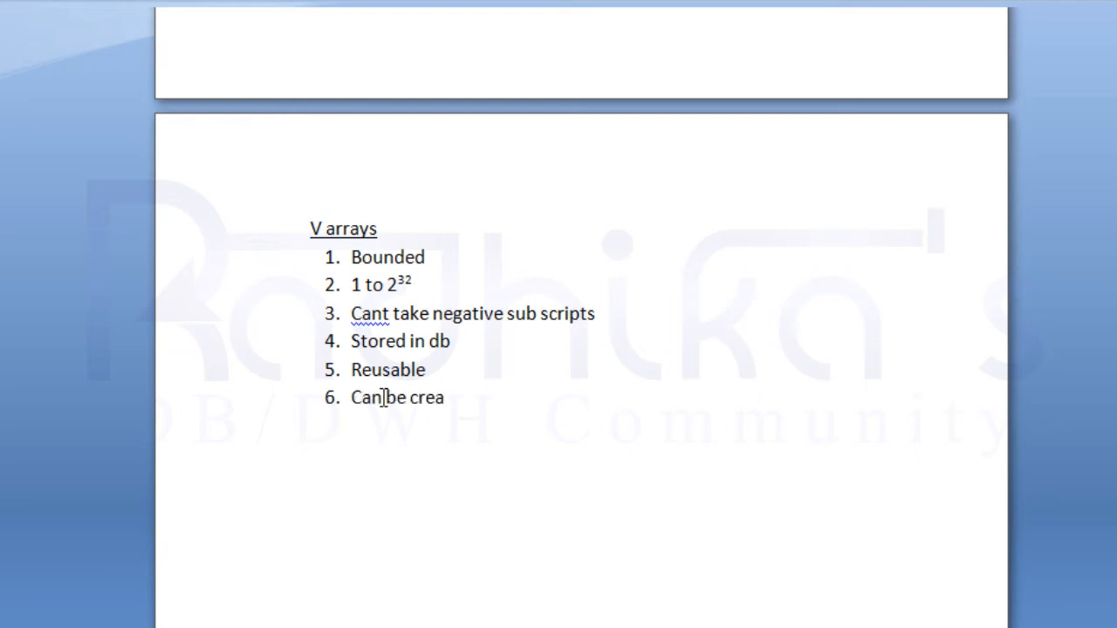
pyautogui.write('ted at s')
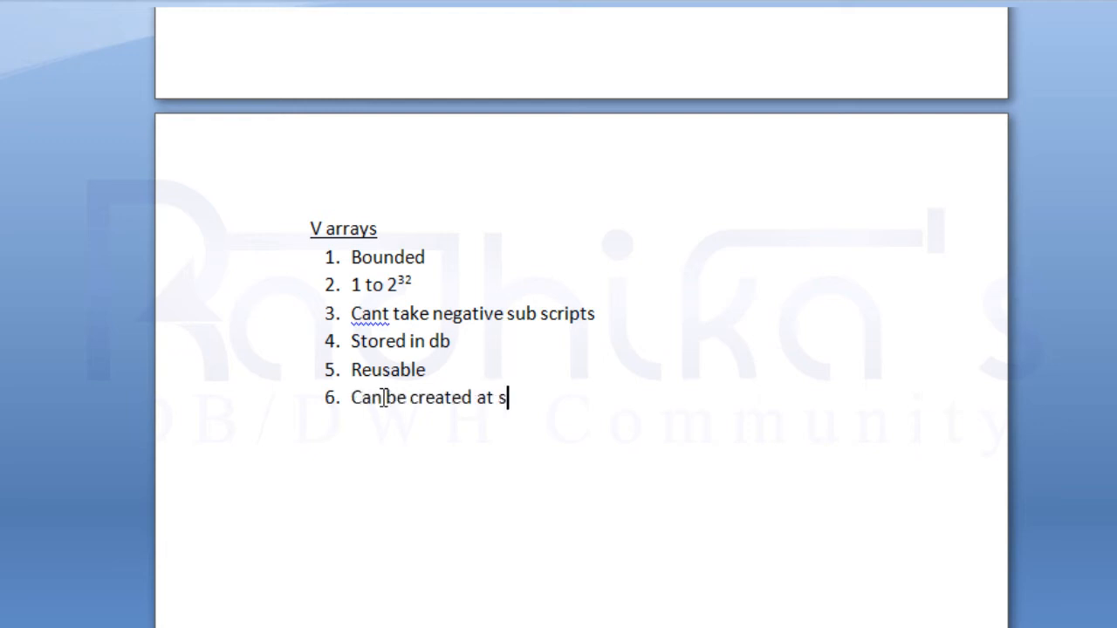
pyautogui.write('ql level')
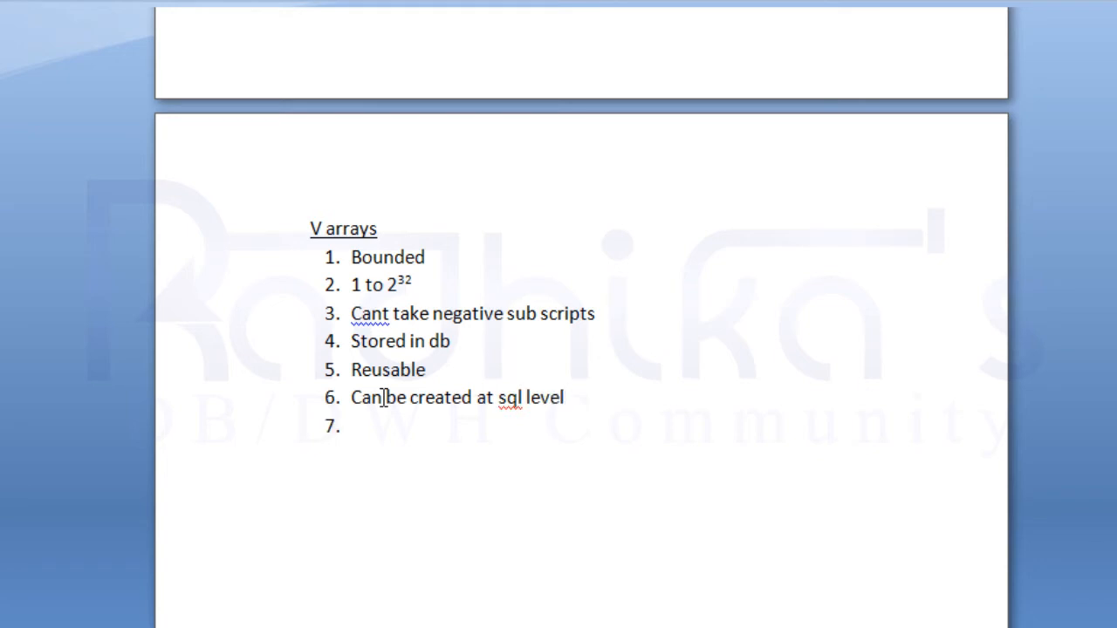
# - Add items 7–8: 'Extend is required' and 'No data found error is not thrown'
pyautogui.write('Extend is')
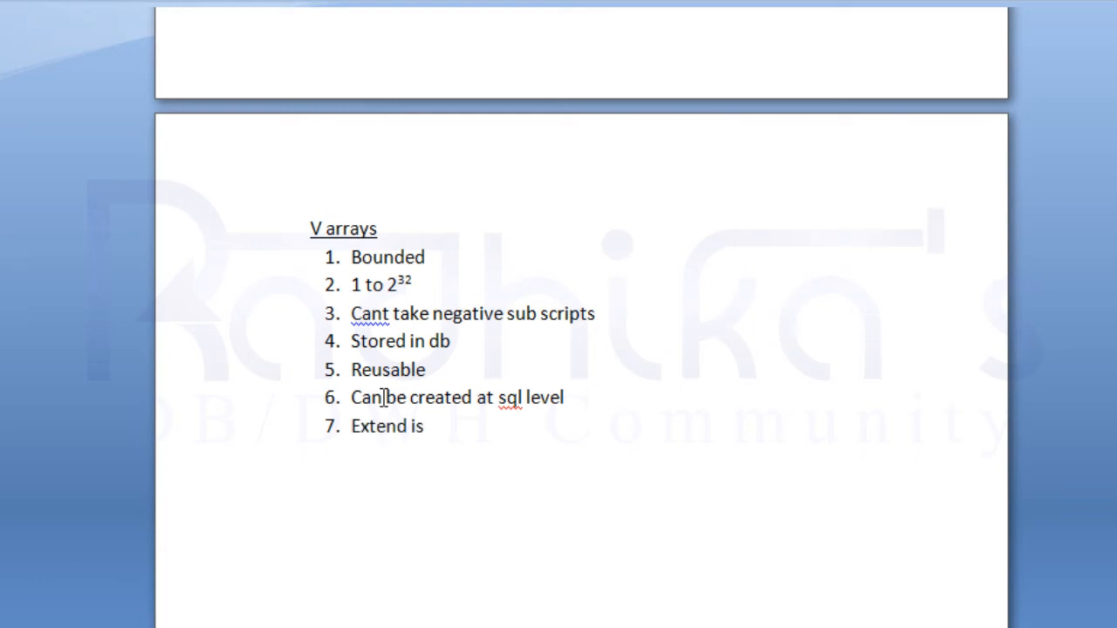
pyautogui.write('required')
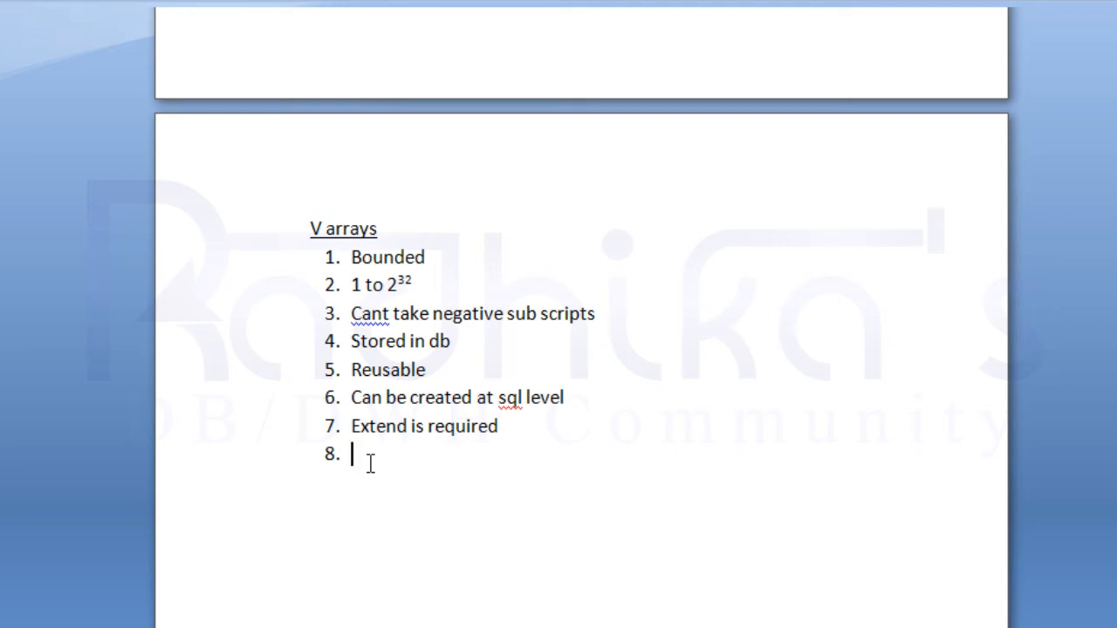
pyautogui.write('No daa')
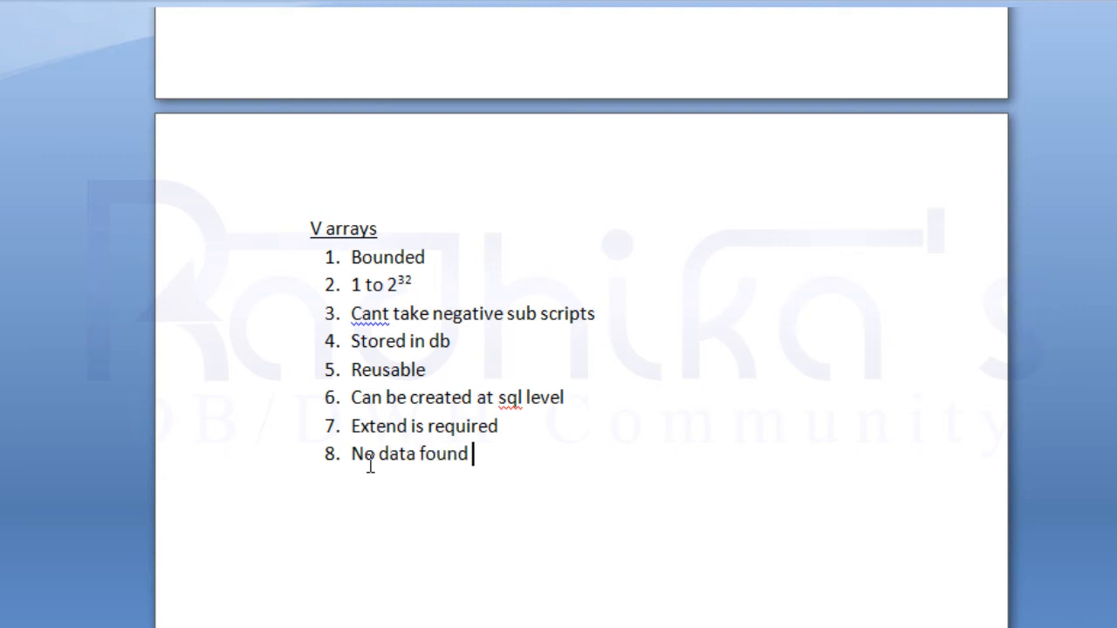
pyautogui.write('error is not thrown')
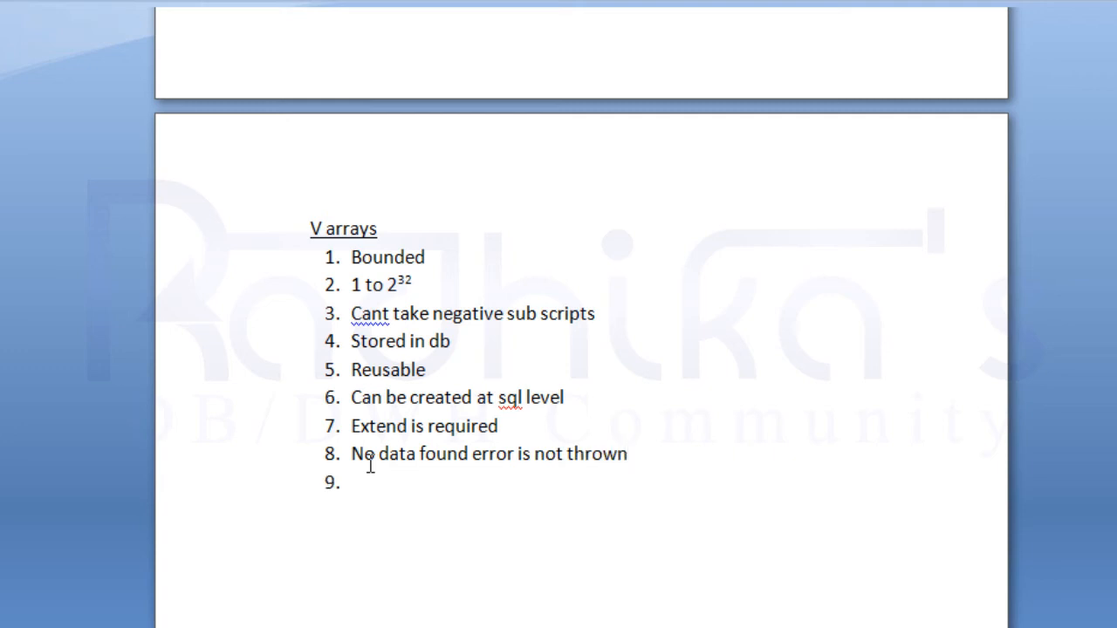
# - Add item 9 'Initalizaton is required', spelling still uncorrected
pyautogui.write('initalizato')
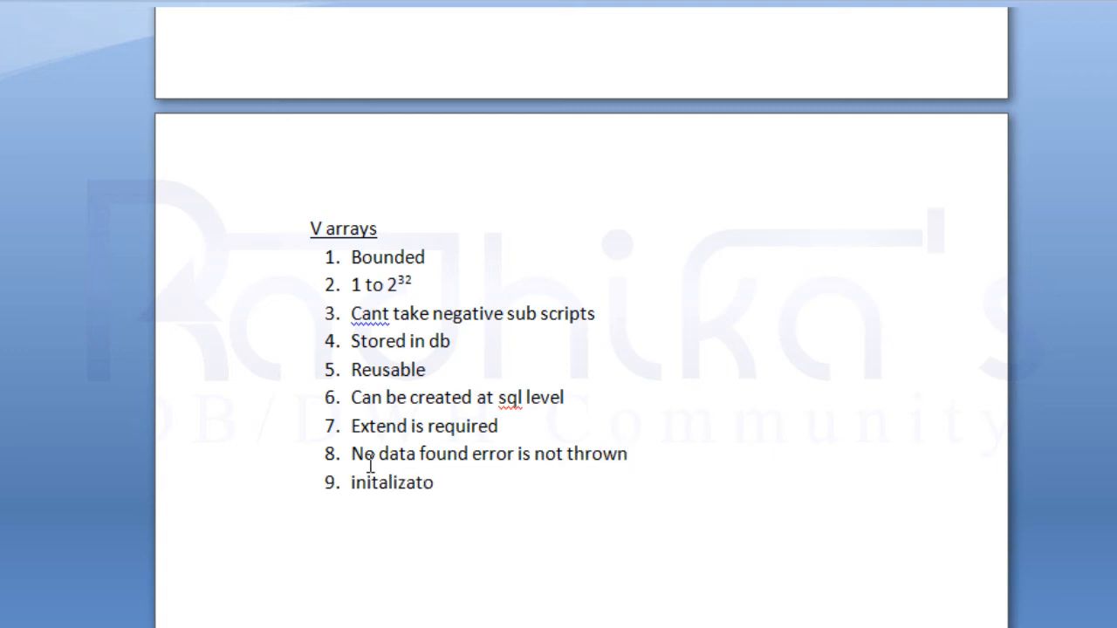
pyautogui.write('Initalizaton is req')
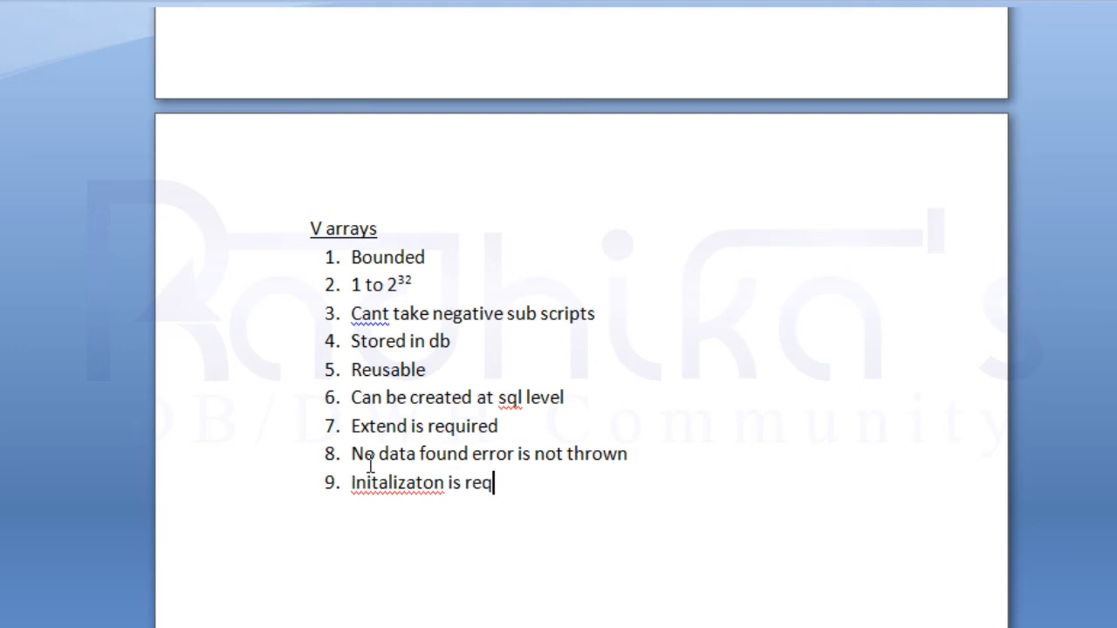
pyautogui.write('uired')
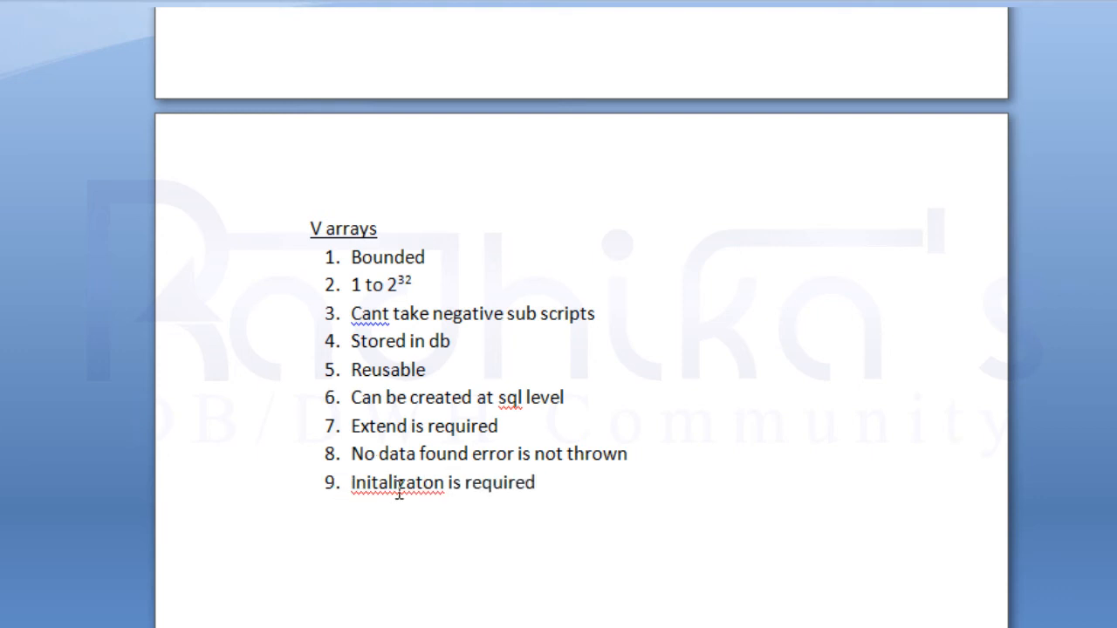
# - Fix item 9's misspelling to 'Initialization' via the spelling suggestions
pyautogui.rightClick(397, 483)
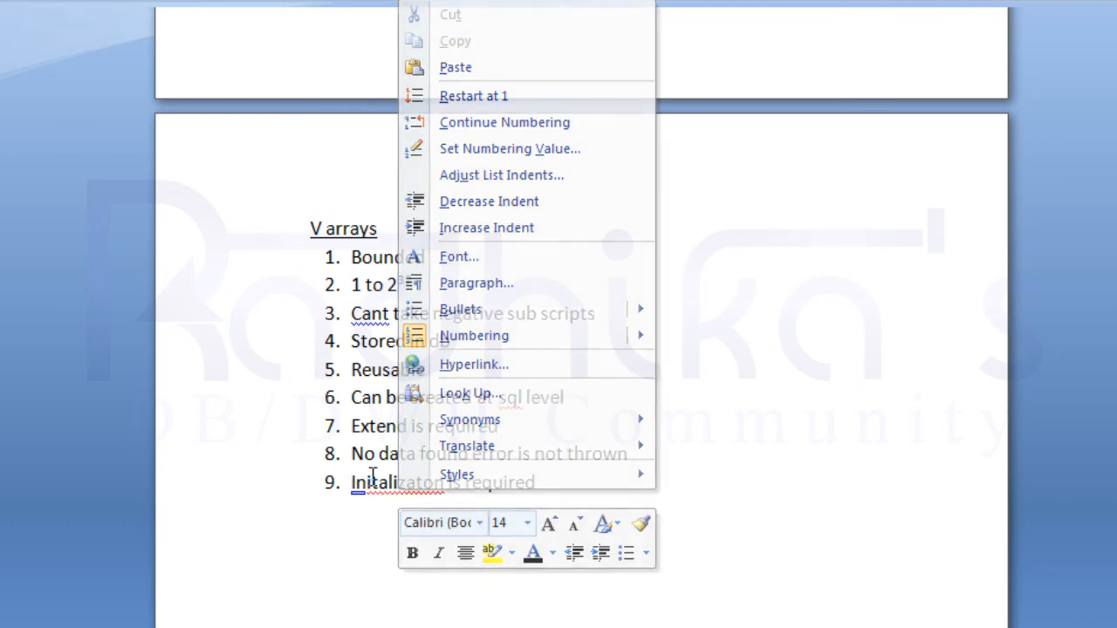
pyautogui.rightClick(377, 482)
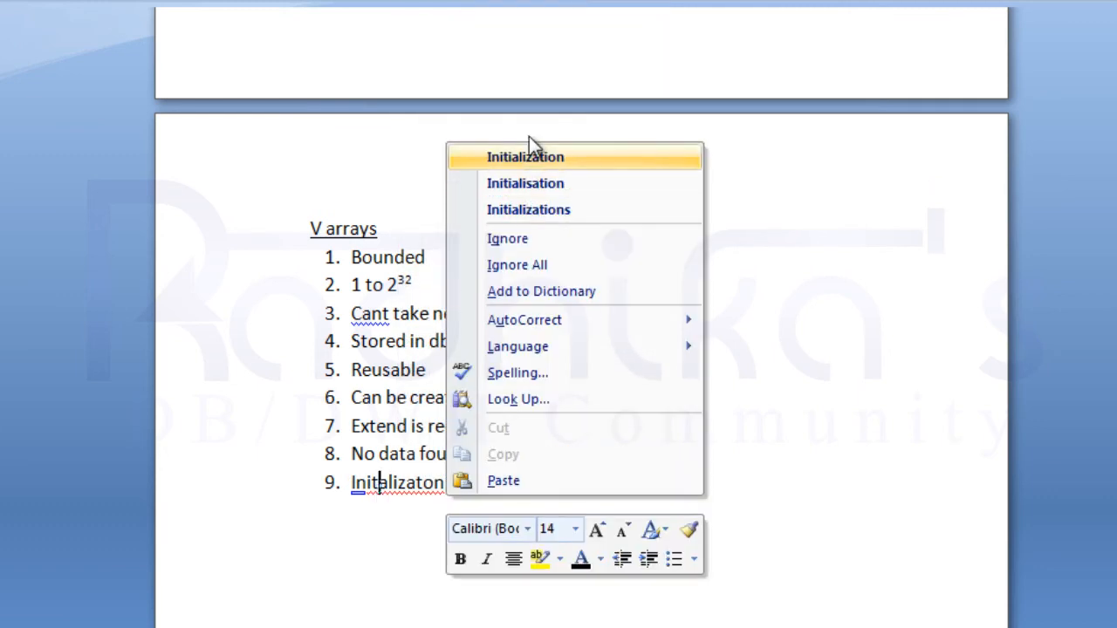
pyautogui.click(526, 157)
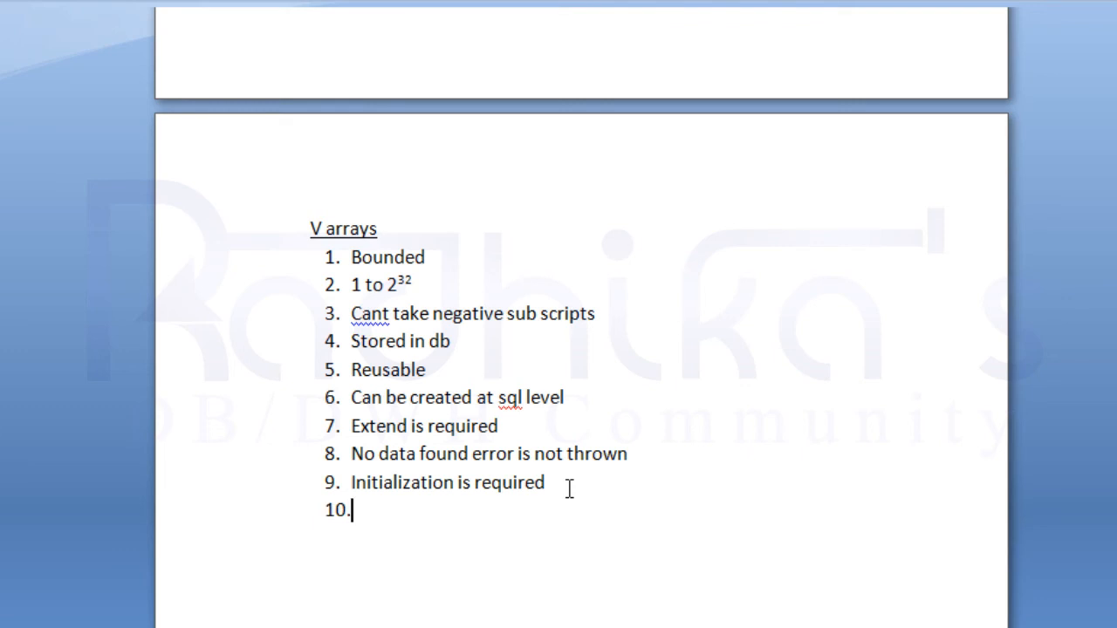
# - Add item 10 'Always dense in nature'
pyautogui.write('Always')
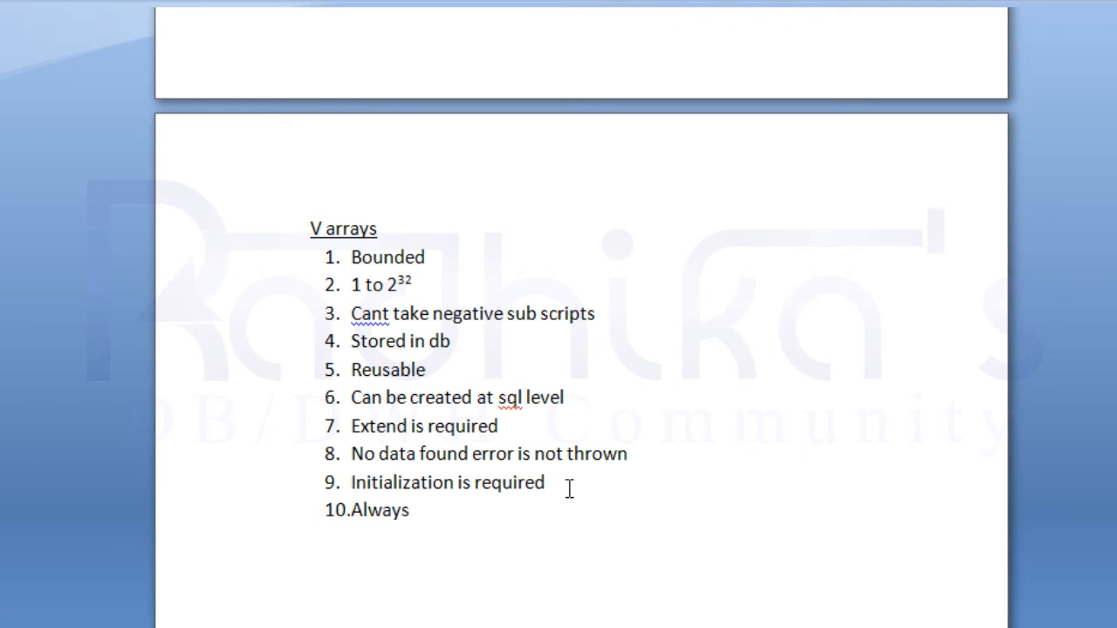
pyautogui.write('dense in na')
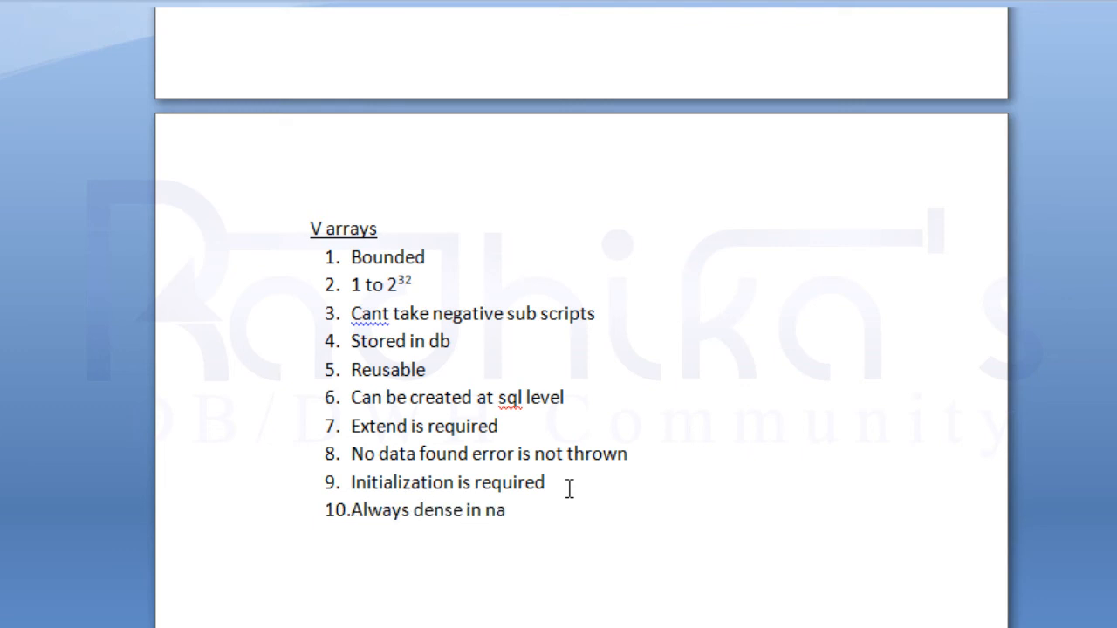
pyautogui.write('ture')
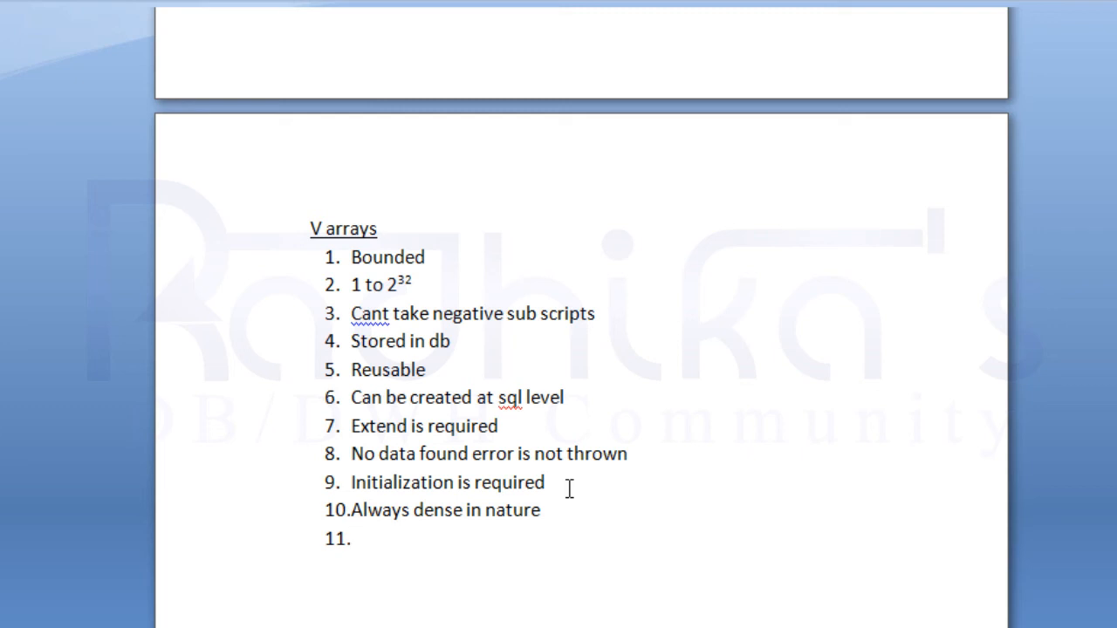
pyautogui.moveTo(202, 493)
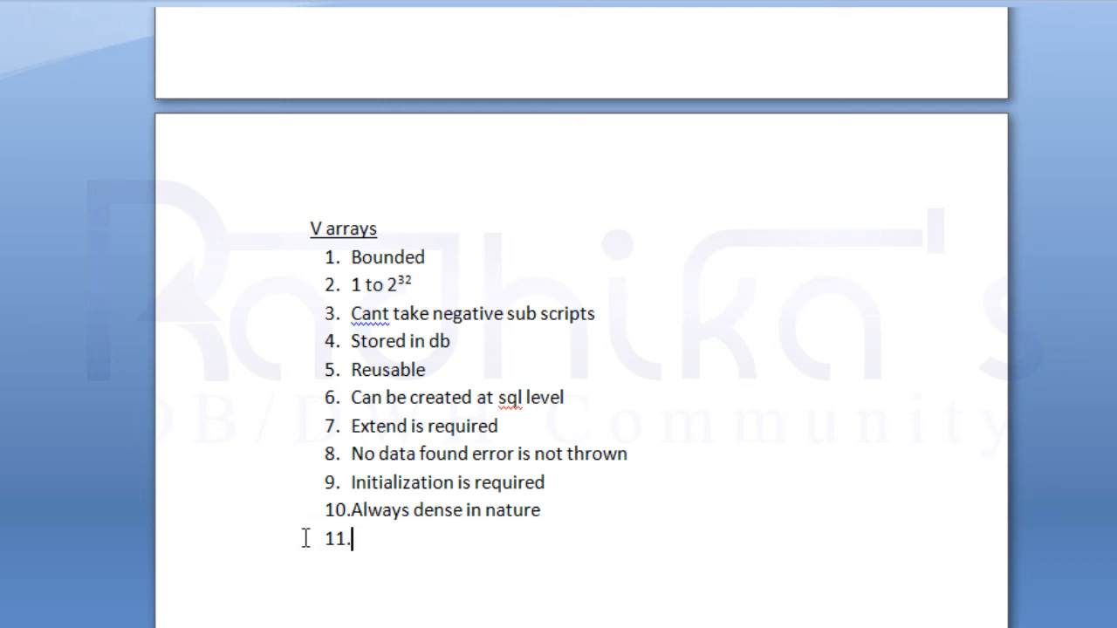
pyautogui.moveTo(285, 541)
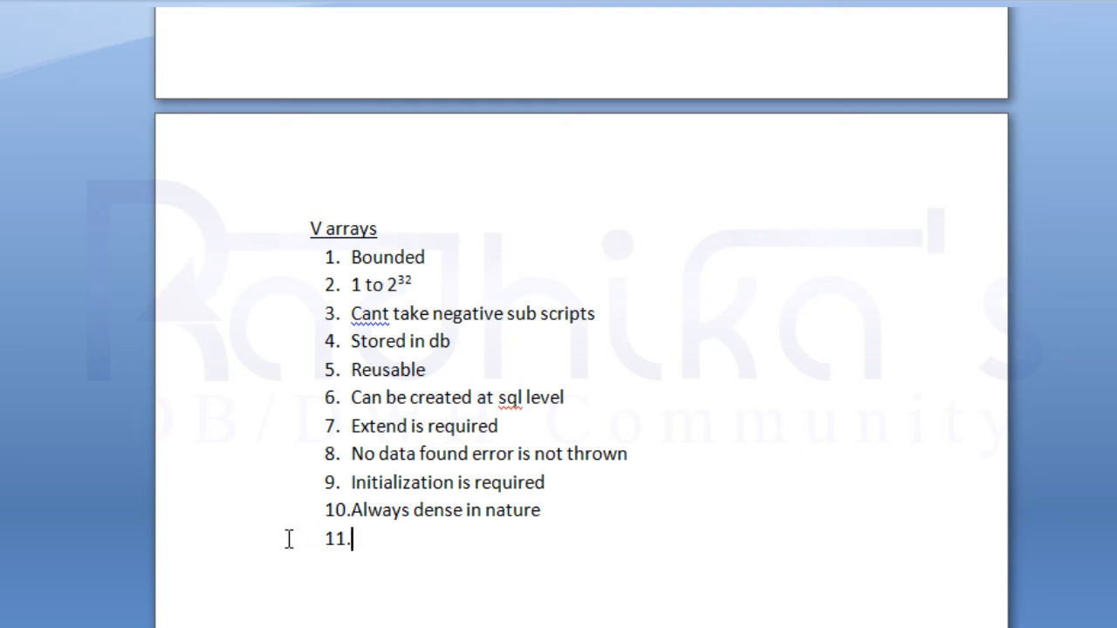
# - Remove the empty eleventh list number so the list ends at item 10
pyautogui.press('Backspace')
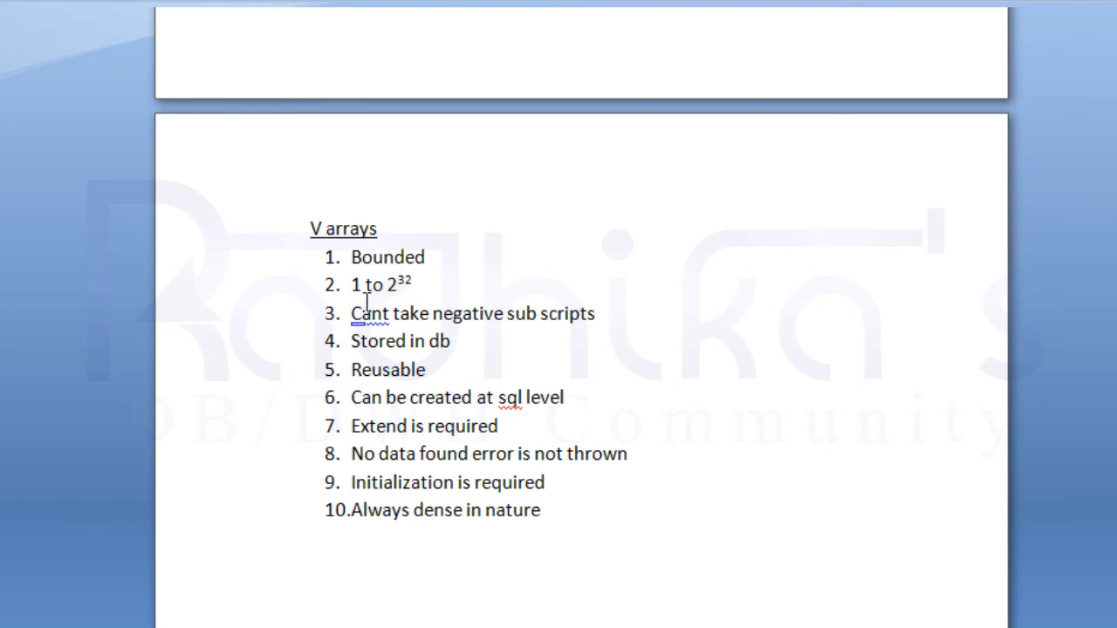
pyautogui.moveTo(696, 314)
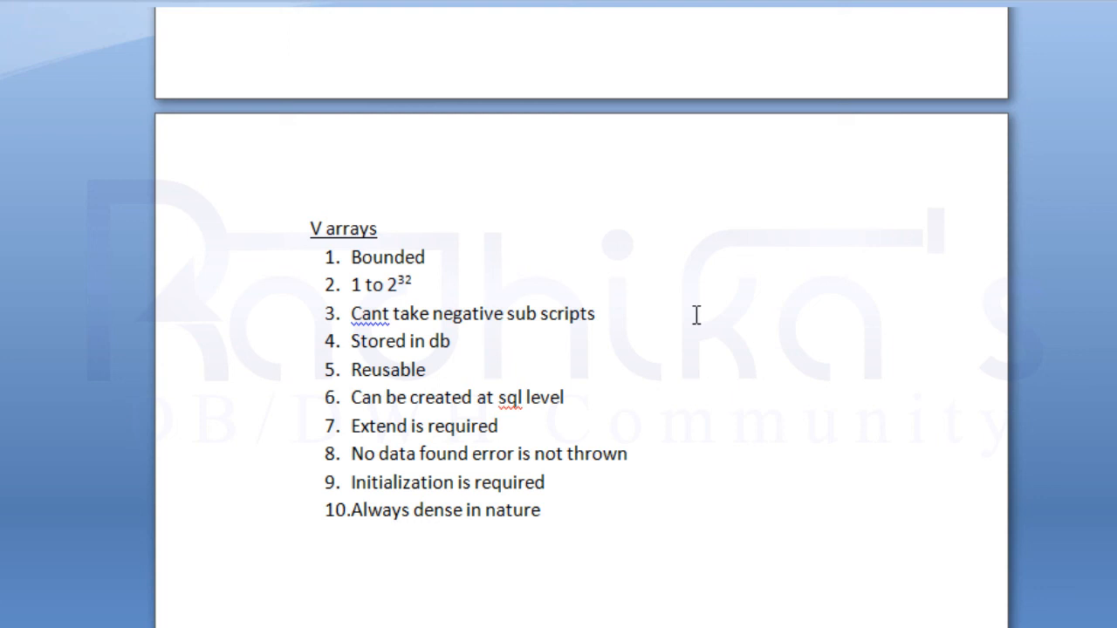
pyautogui.moveTo(667, 290)
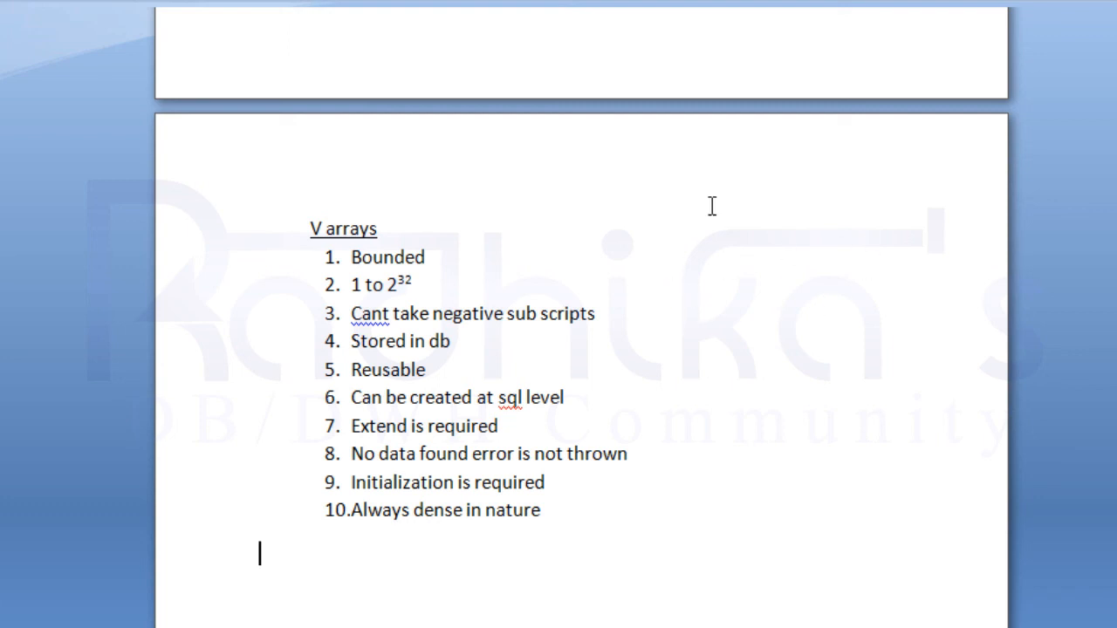
pyautogui.moveTo(736, 240)
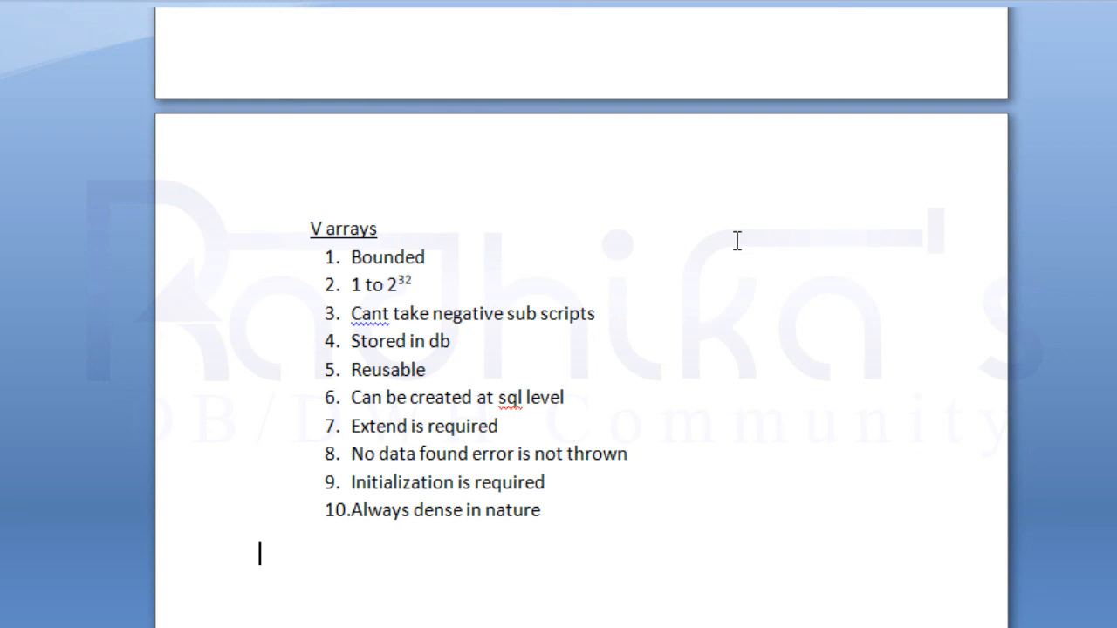